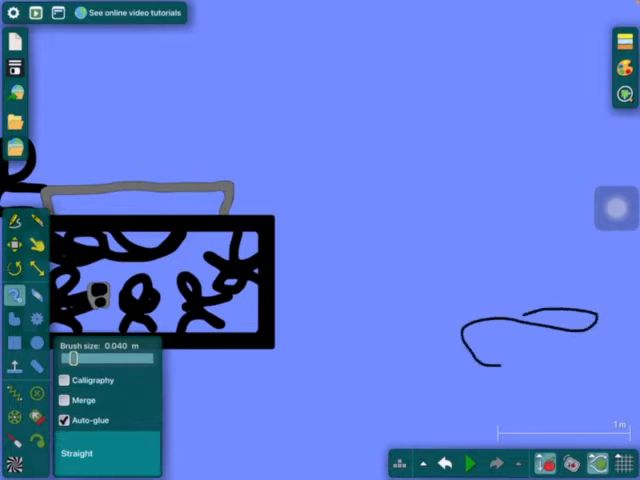
Remove the scribbled black box and loose drawn lines, leaving an empty blue scene
drag(72, 358, 128, 358)
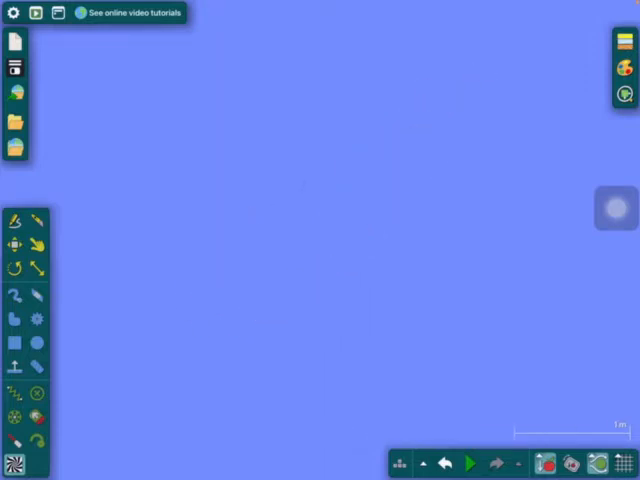
click(469, 463)
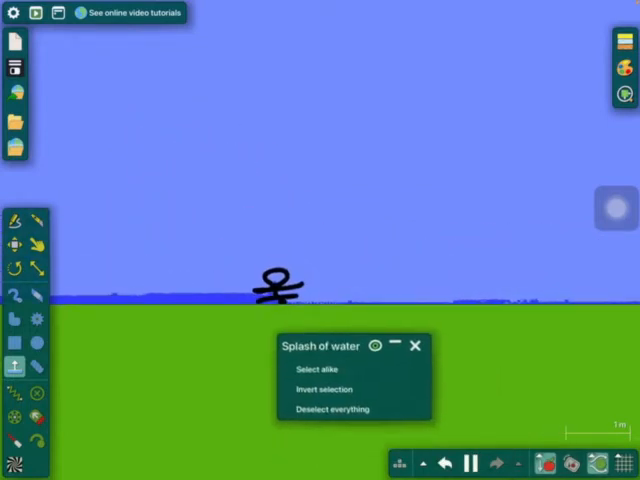
click(417, 344)
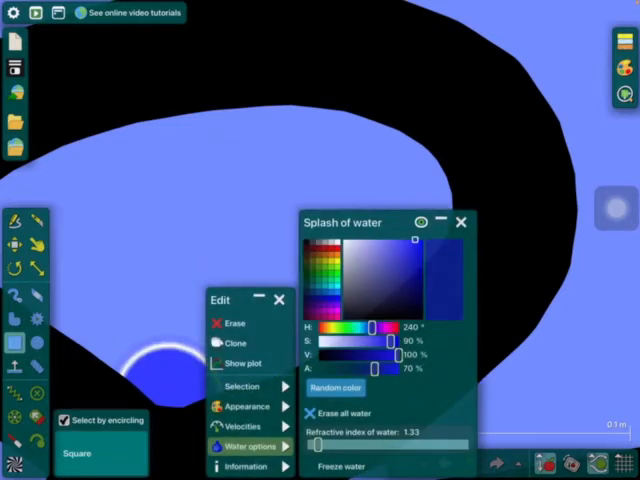
click(242, 386)
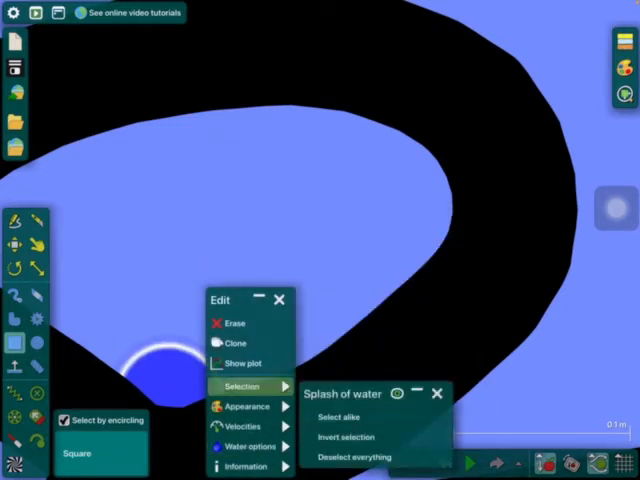
click(280, 299)
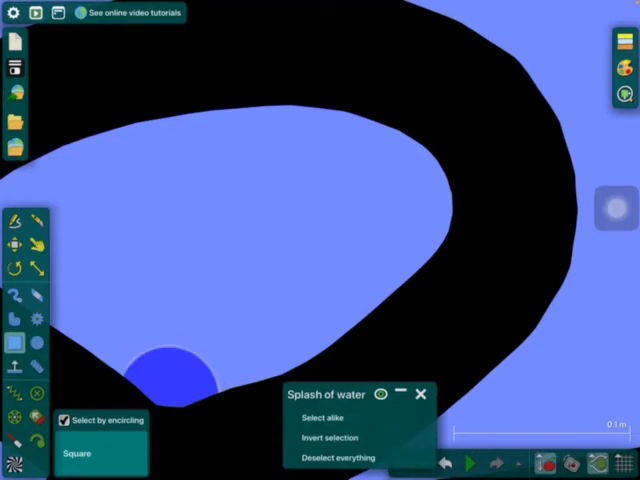